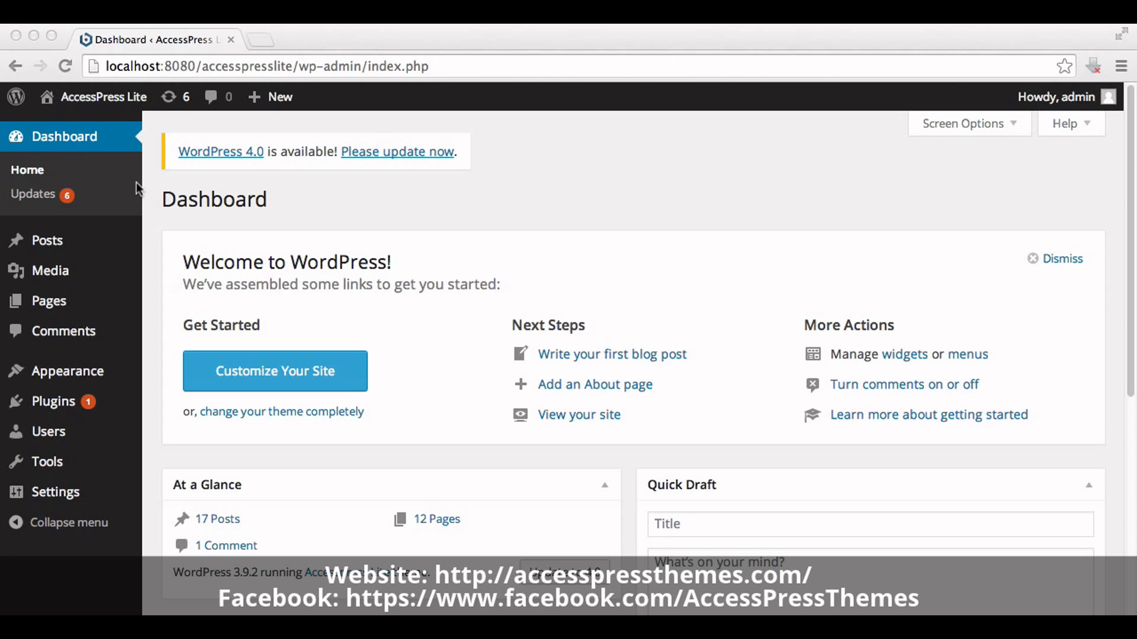
{"action": "mouse_move", "coordinate": [89, 156]}
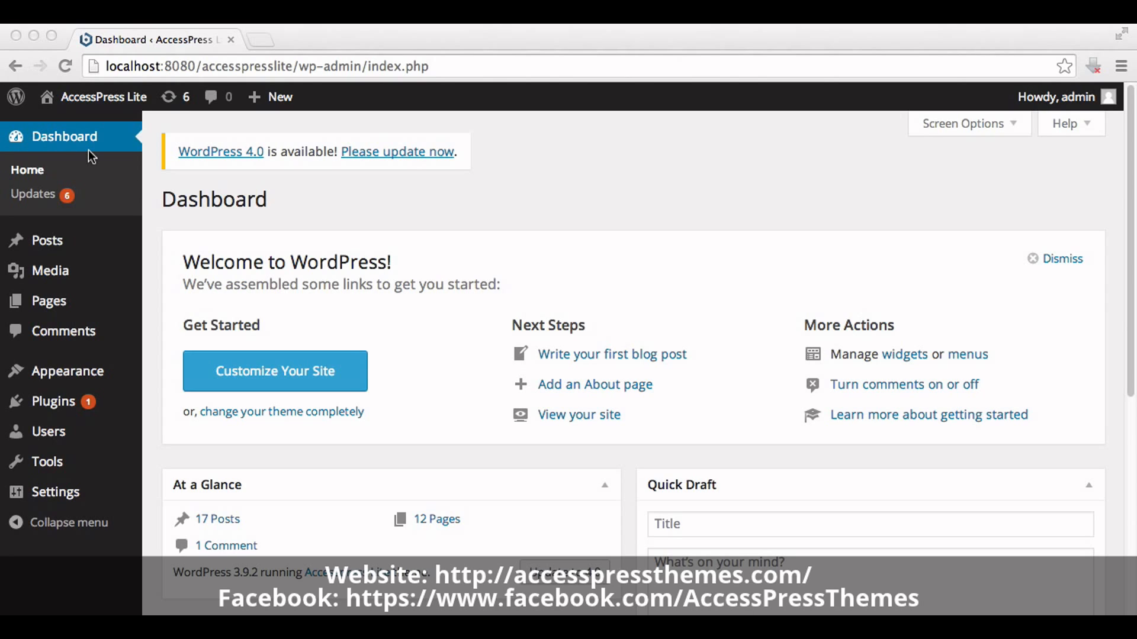
{"action": "mouse_move", "coordinate": [120, 255]}
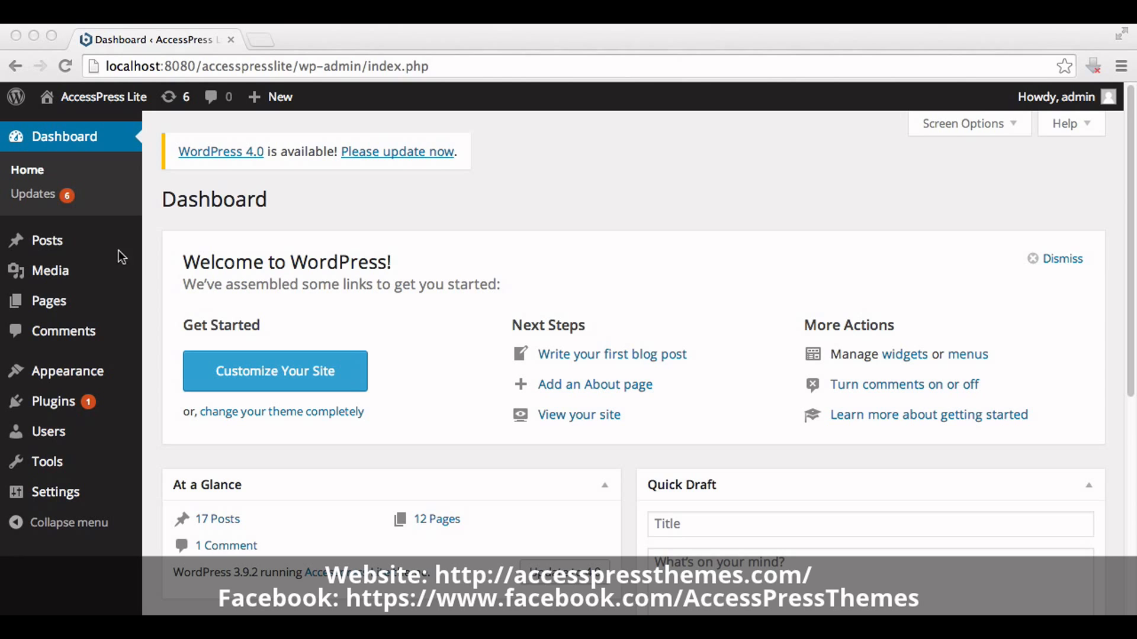
{"action": "mouse_move", "coordinate": [47, 249]}
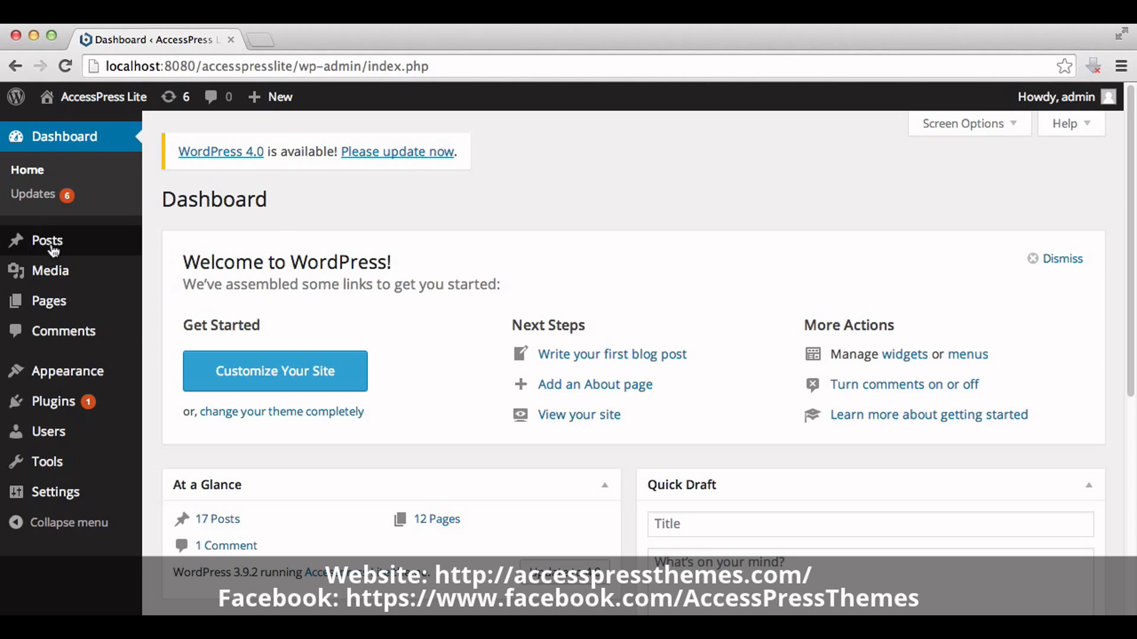
{"action": "mouse_move", "coordinate": [47, 240]}
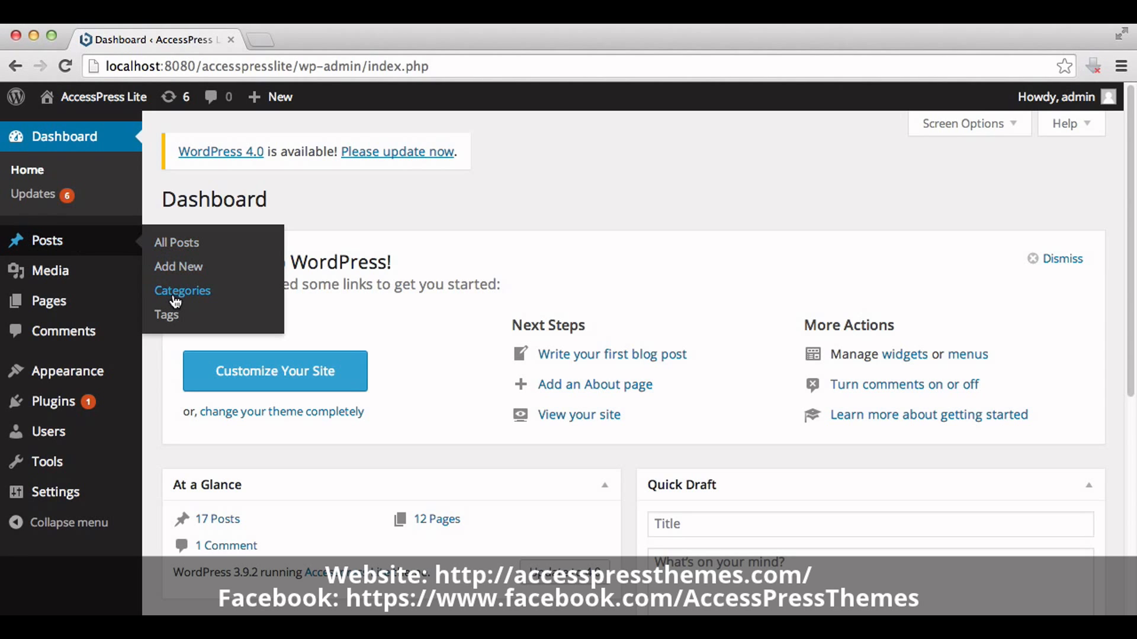
Step: Add a new post category named Testimonials from the Categories page
{"action": "left_click", "coordinate": [182, 291]}
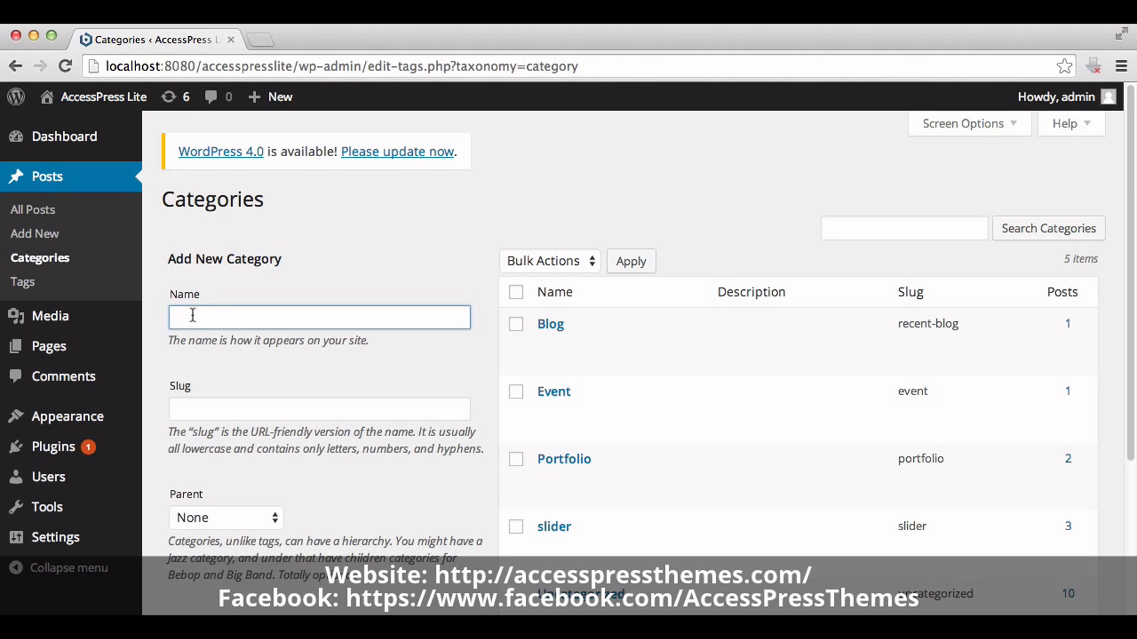
{"action": "type", "text": "Testimon"}
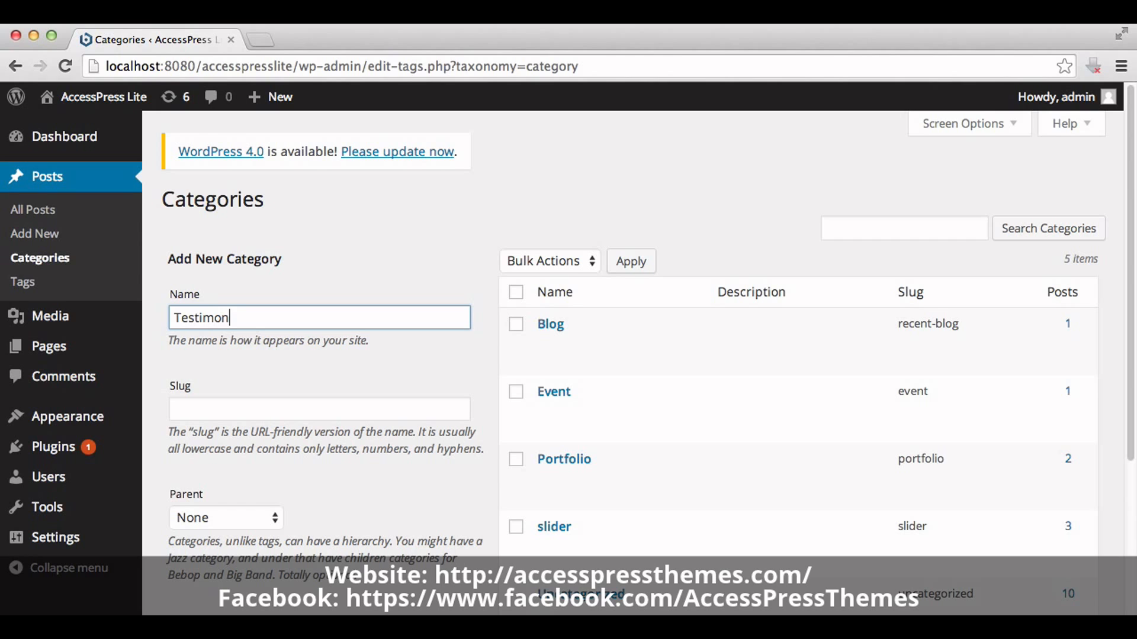
{"action": "type", "text": "i"}
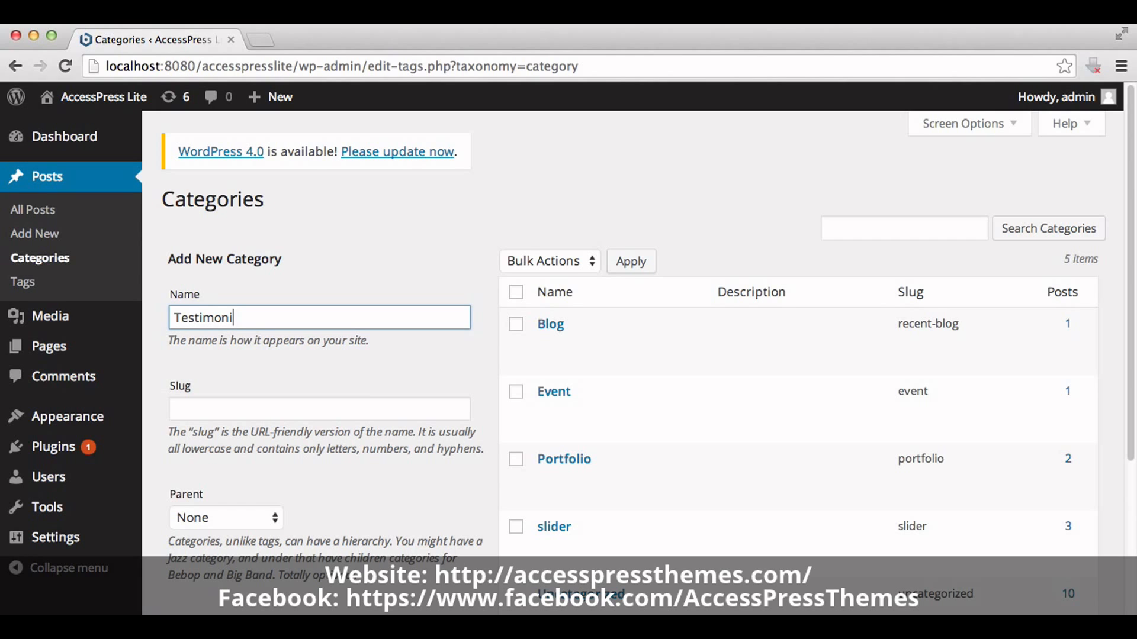
{"action": "type", "text": "als"}
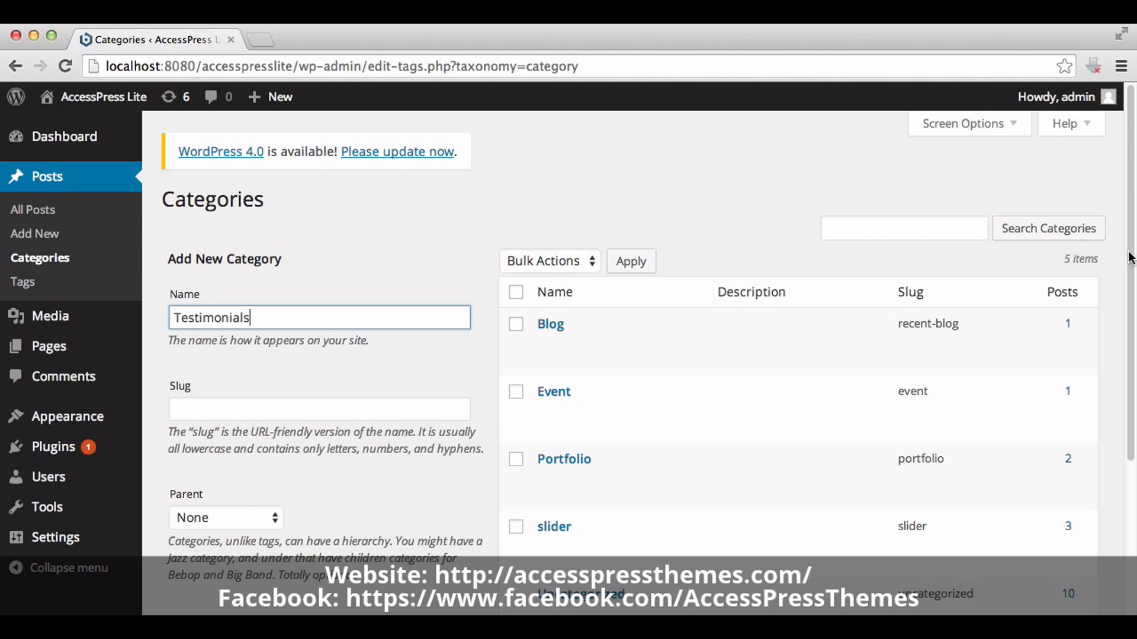
{"action": "scroll", "scroll_direction": "down", "scroll_amount": 3}
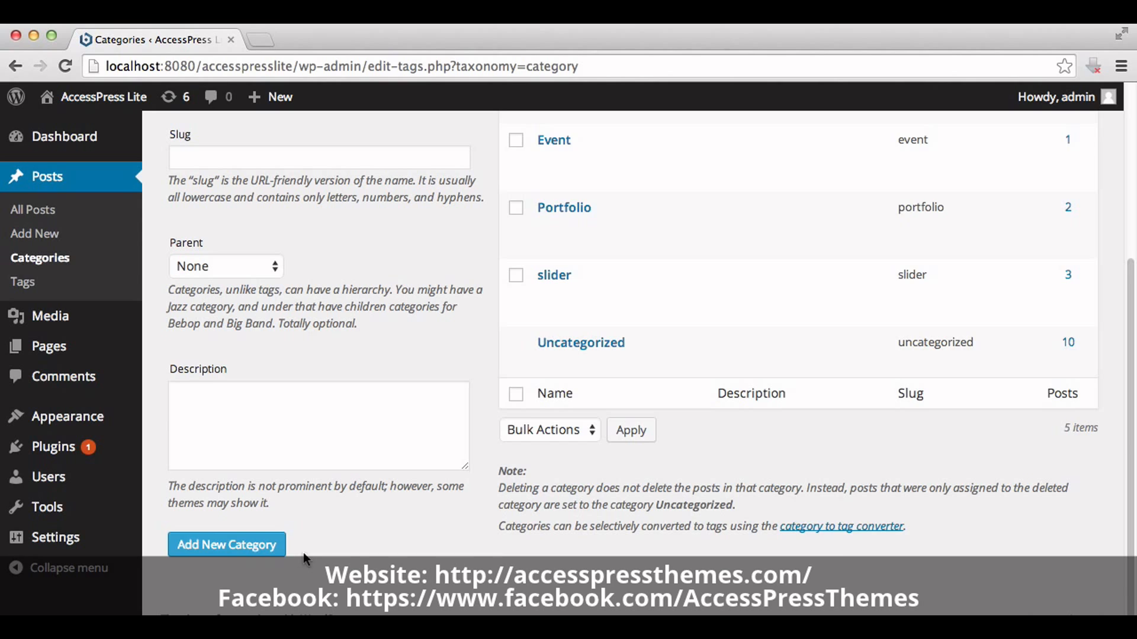
{"action": "left_click", "coordinate": [226, 545]}
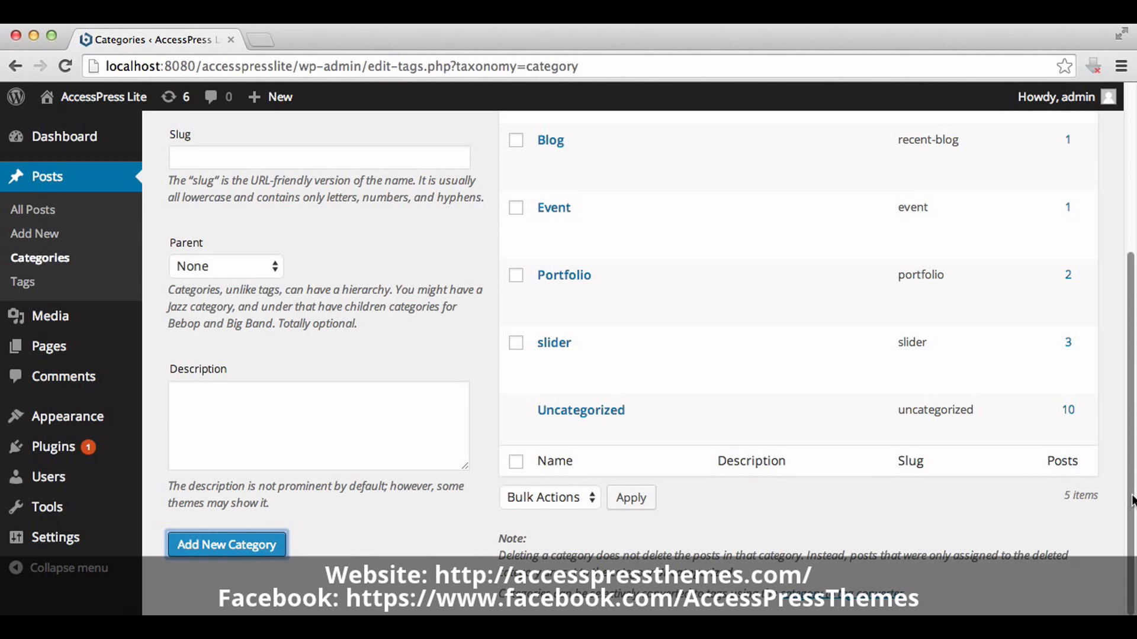
{"action": "mouse_move", "coordinate": [1129, 508]}
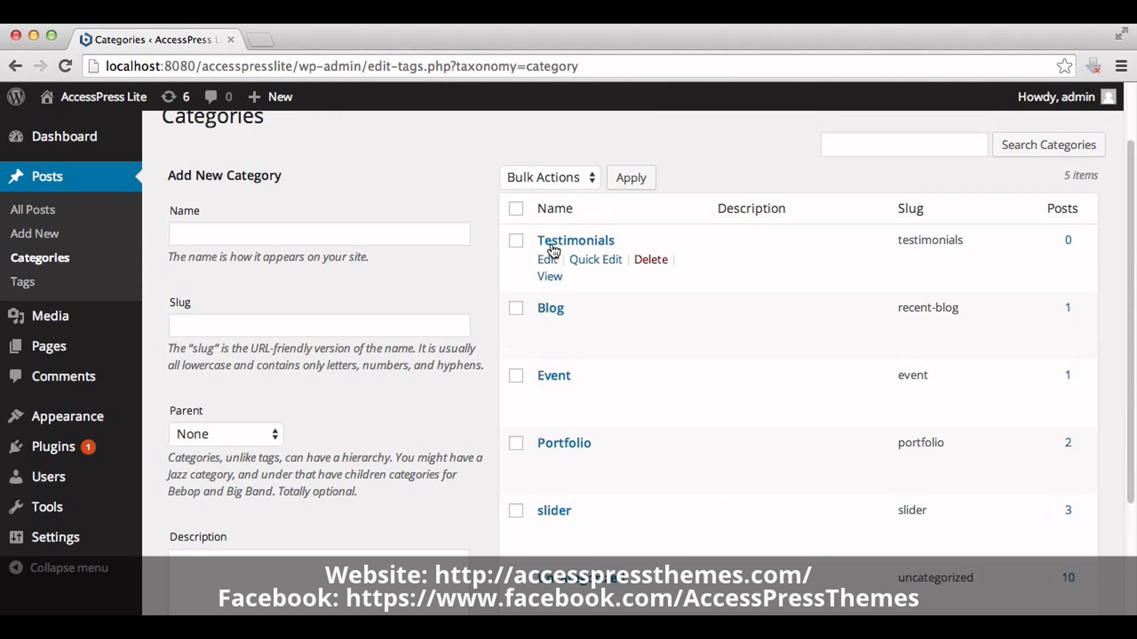
{"action": "mouse_move", "coordinate": [137, 225]}
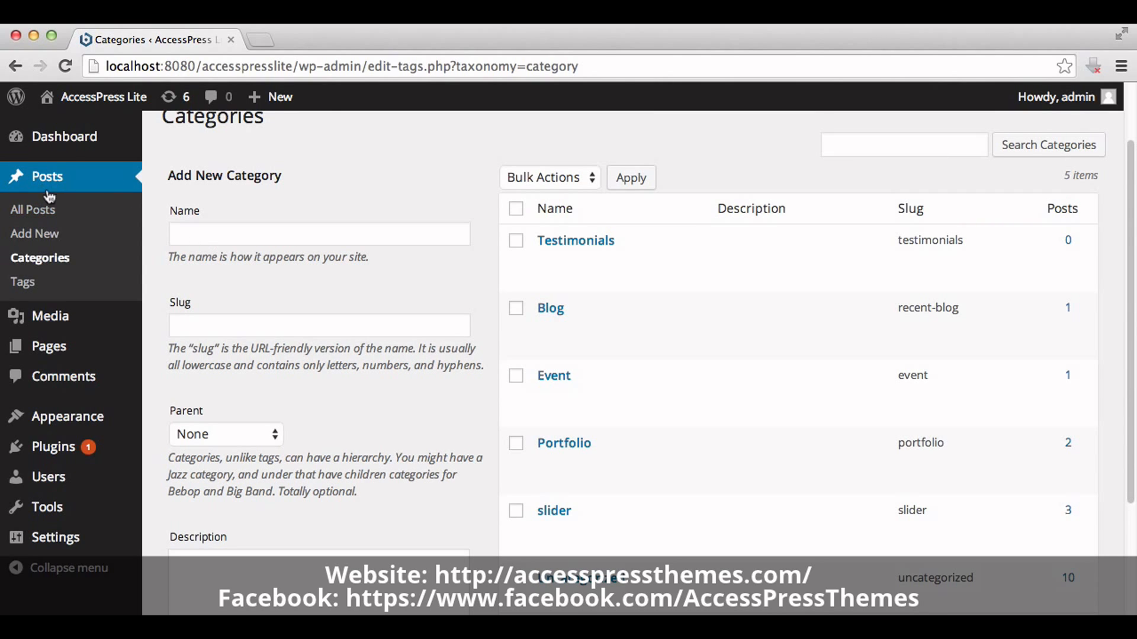
Step: Draft a new post titled Sara with the body "add testimonials detail here"
{"action": "left_click", "coordinate": [34, 233]}
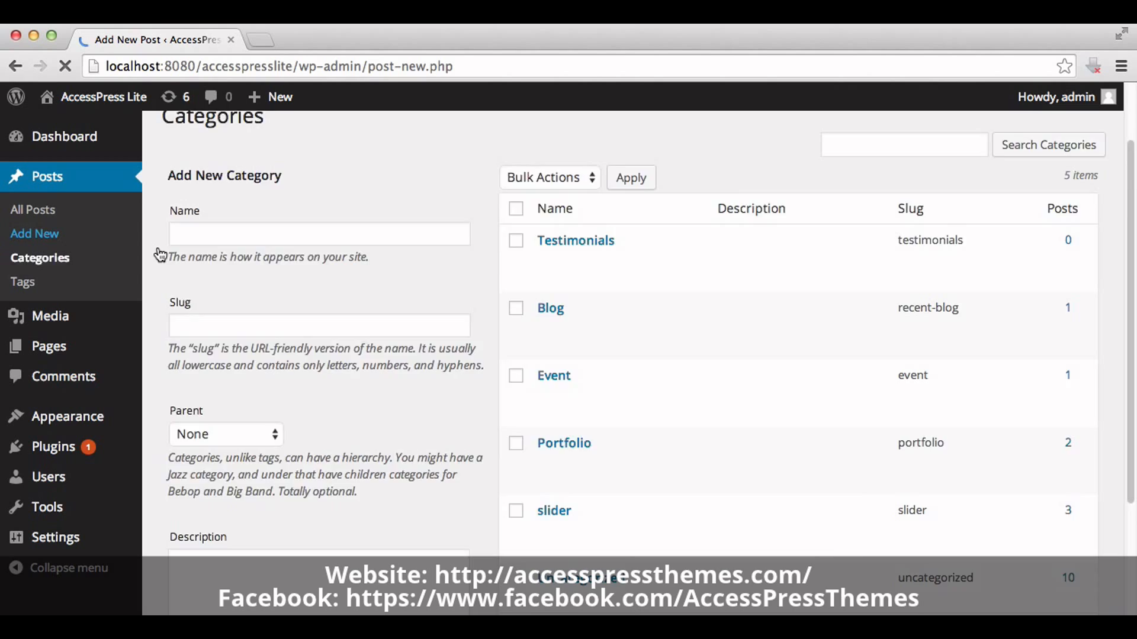
{"action": "left_click", "coordinate": [34, 233]}
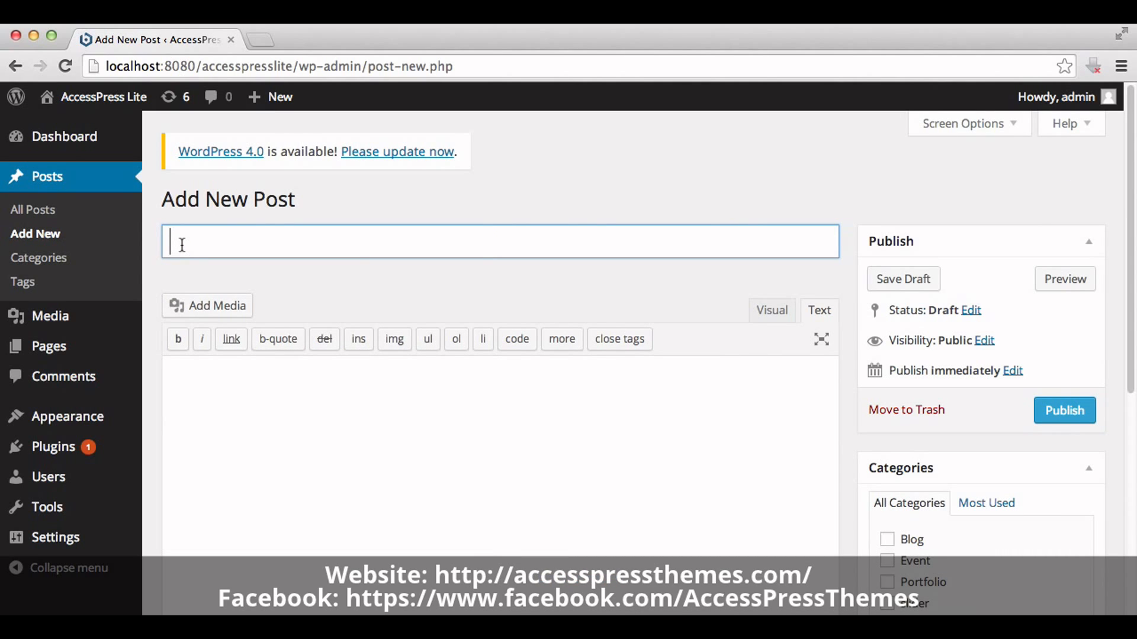
{"action": "type", "text": "Sara"}
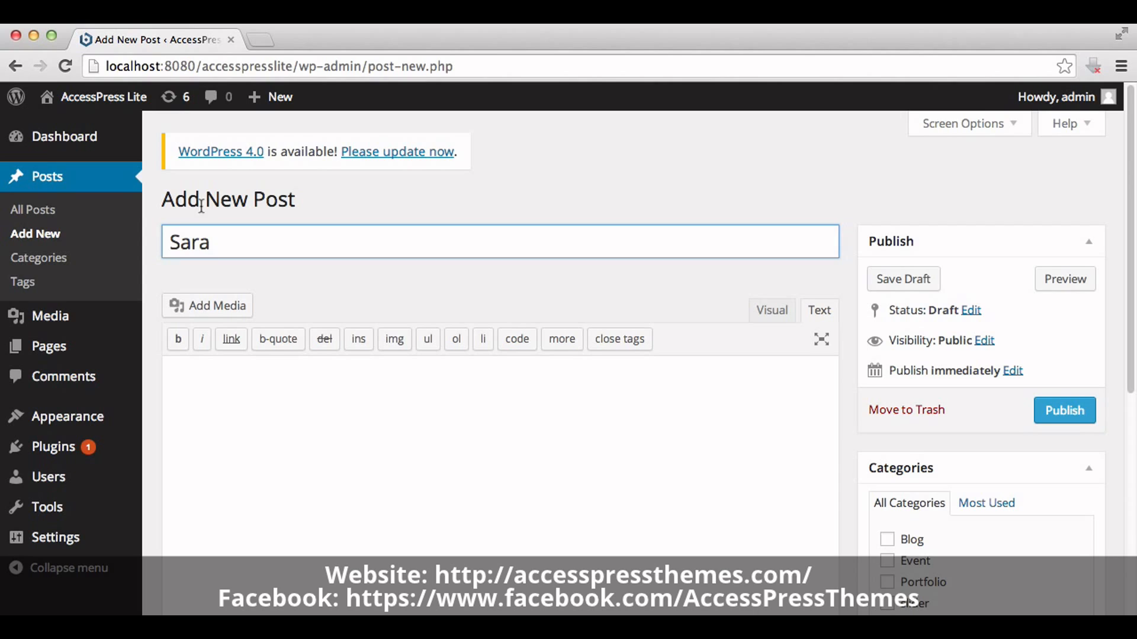
{"action": "type", "text": "add"}
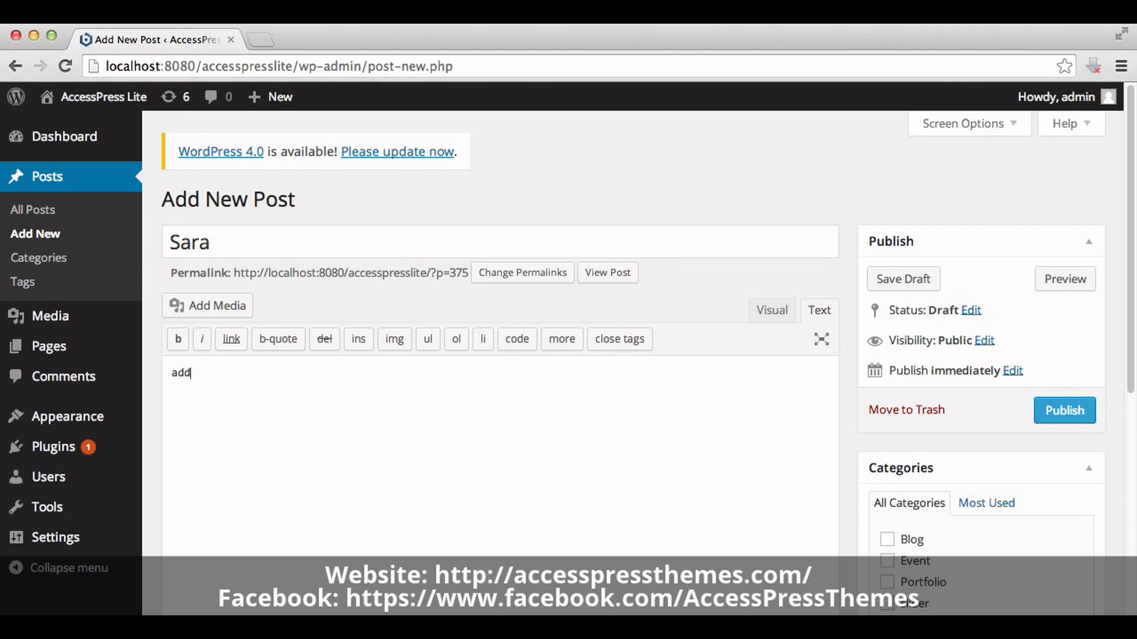
{"action": "type", "text": "tes"}
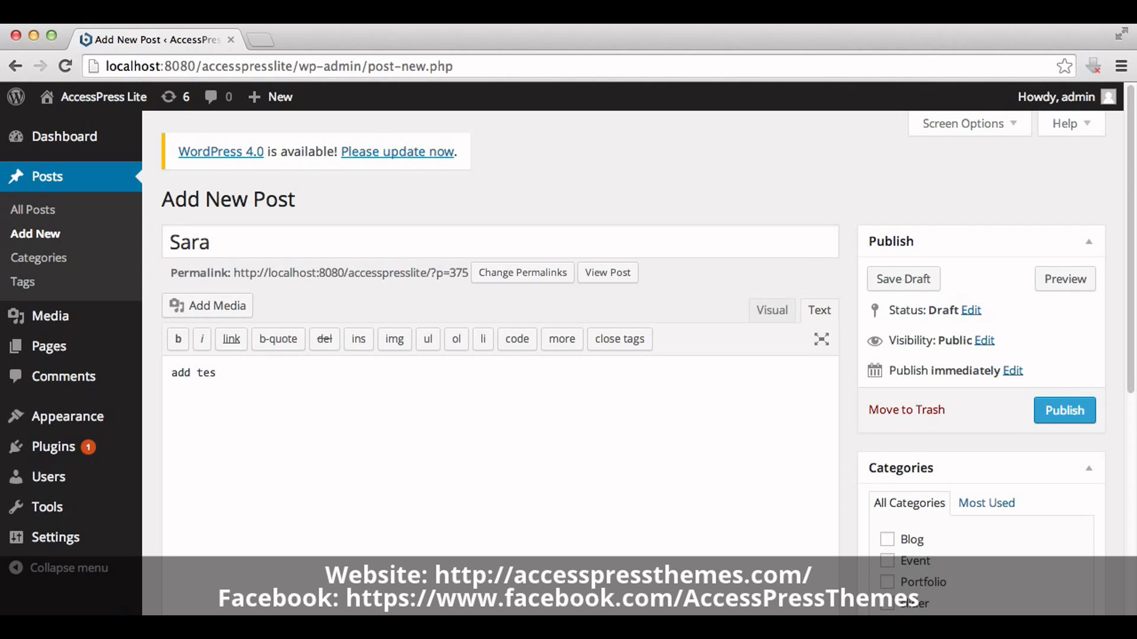
{"action": "type", "text": "timonials de"}
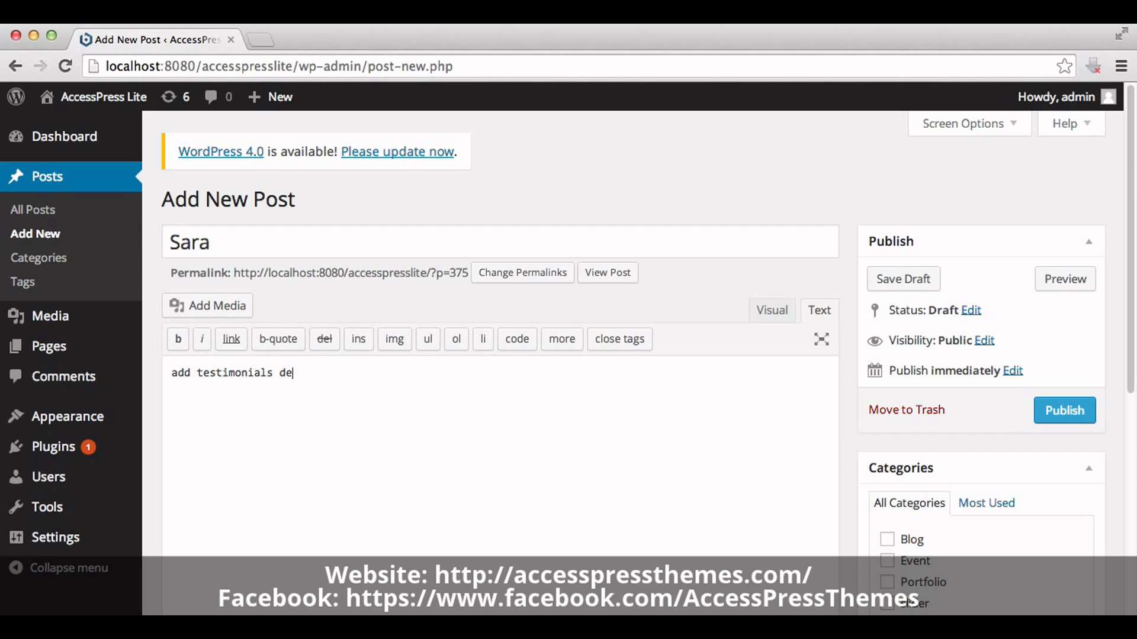
{"action": "type", "text": "tail here"}
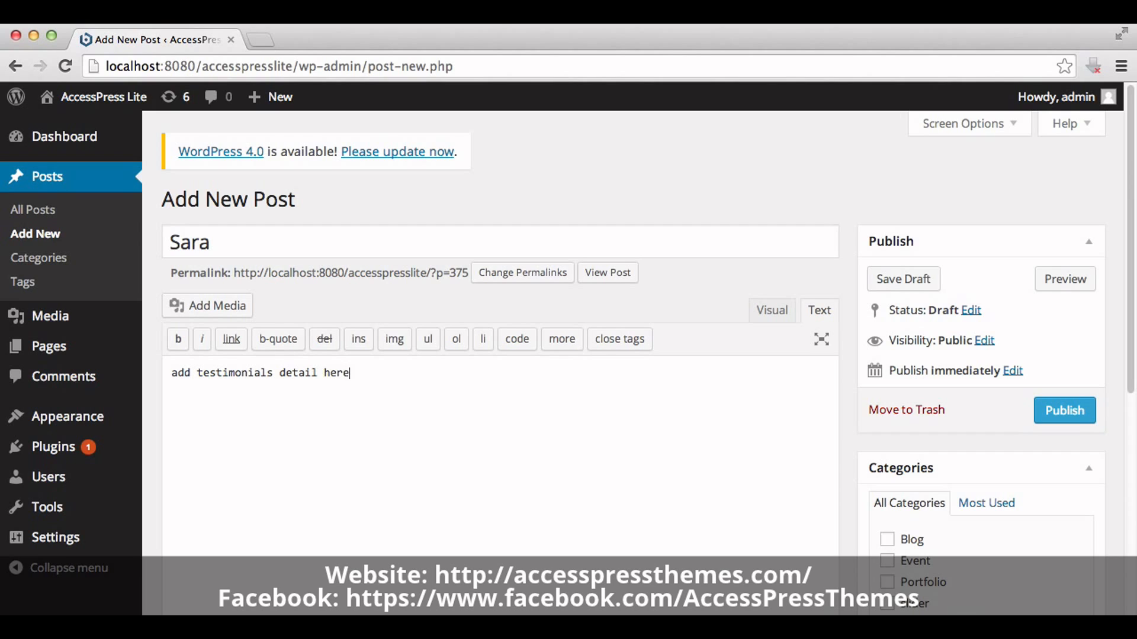
{"action": "mouse_move", "coordinate": [1130, 319]}
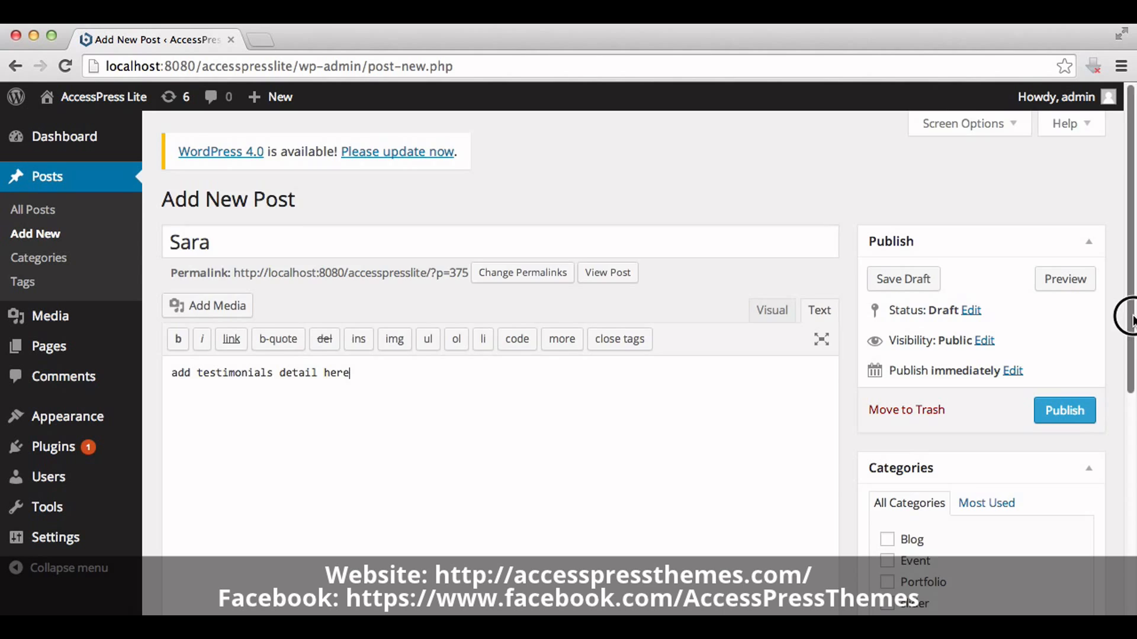
Step: Set the smiling woman photo as featured image, file under Testimonials, and publish Sara
{"action": "scroll", "scroll_direction": "down", "scroll_amount": 3}
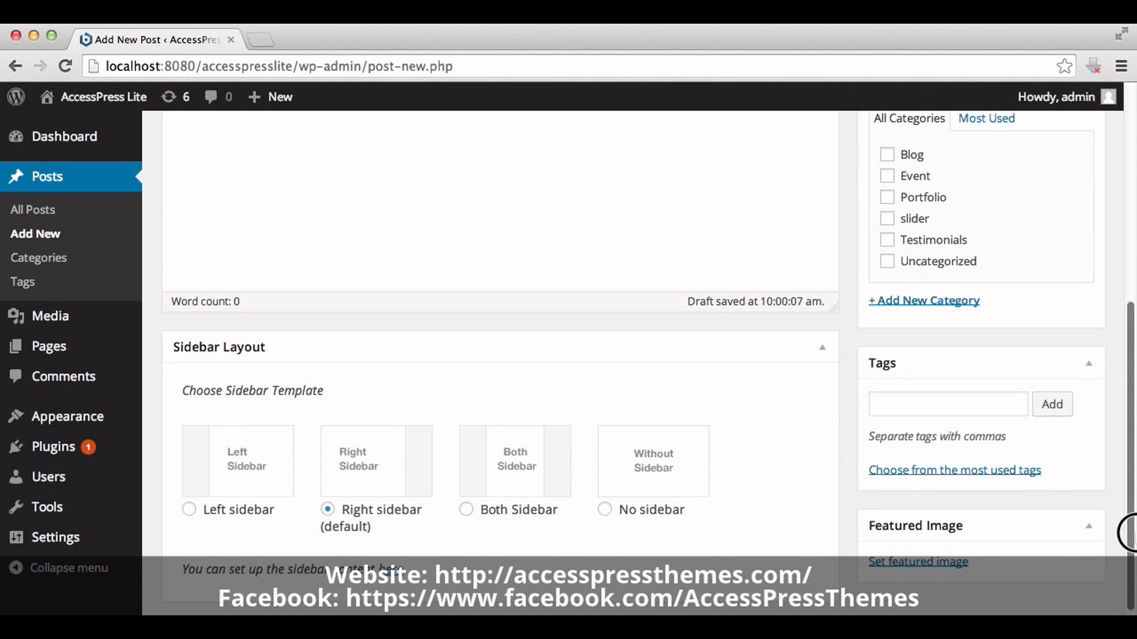
{"action": "left_click", "coordinate": [918, 561]}
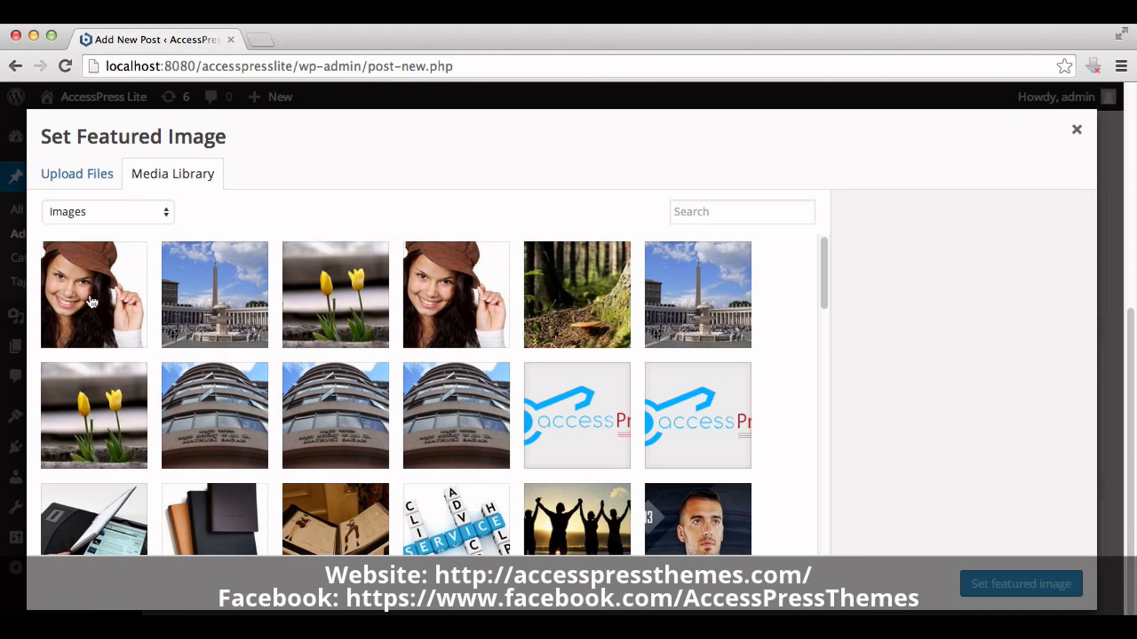
{"action": "left_click", "coordinate": [1021, 583]}
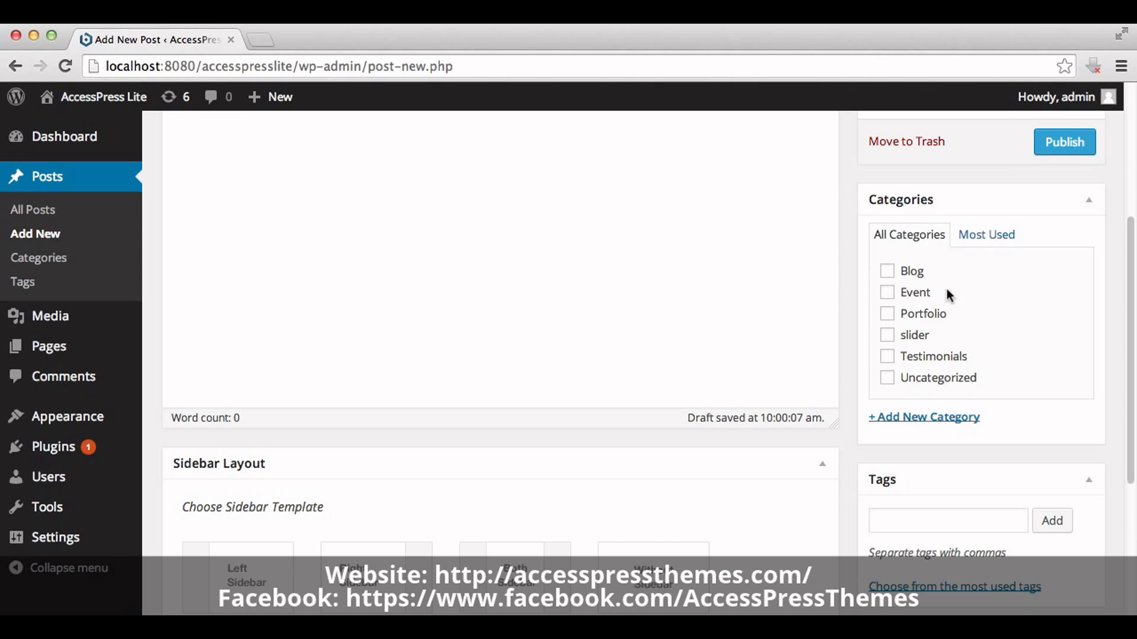
{"action": "mouse_move", "coordinate": [930, 295]}
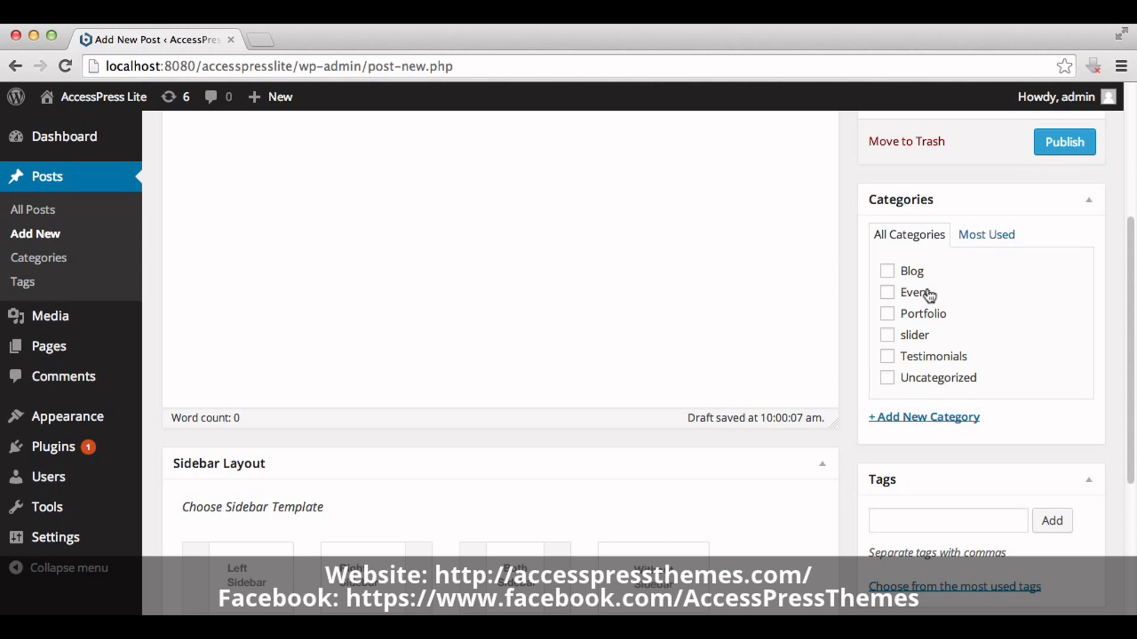
{"action": "left_click", "coordinate": [886, 356]}
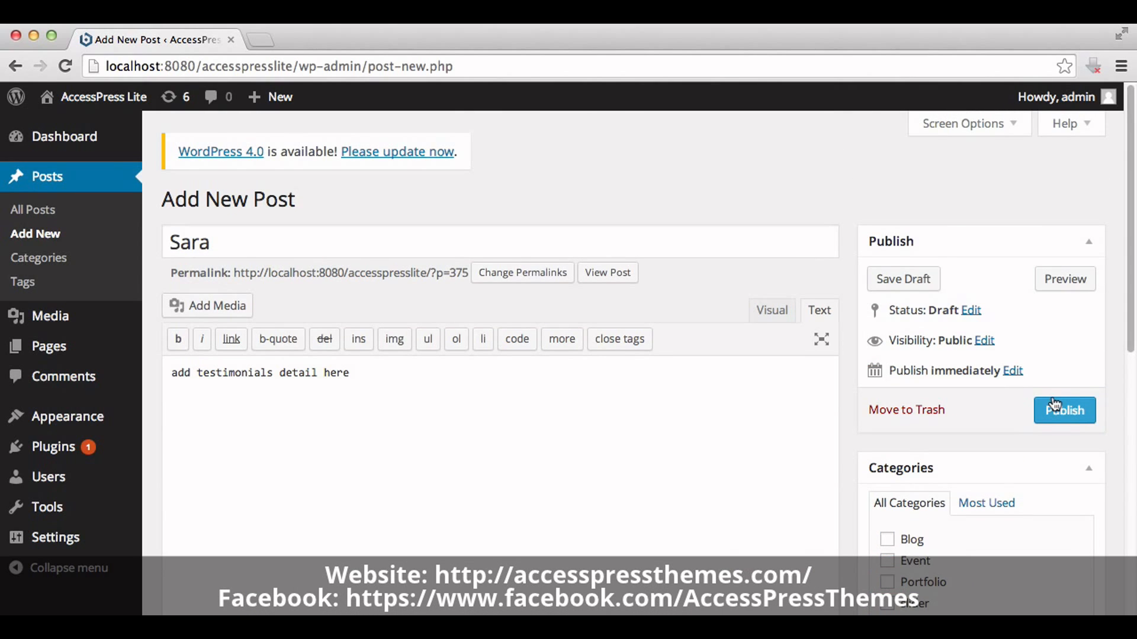
{"action": "left_click", "coordinate": [1065, 410]}
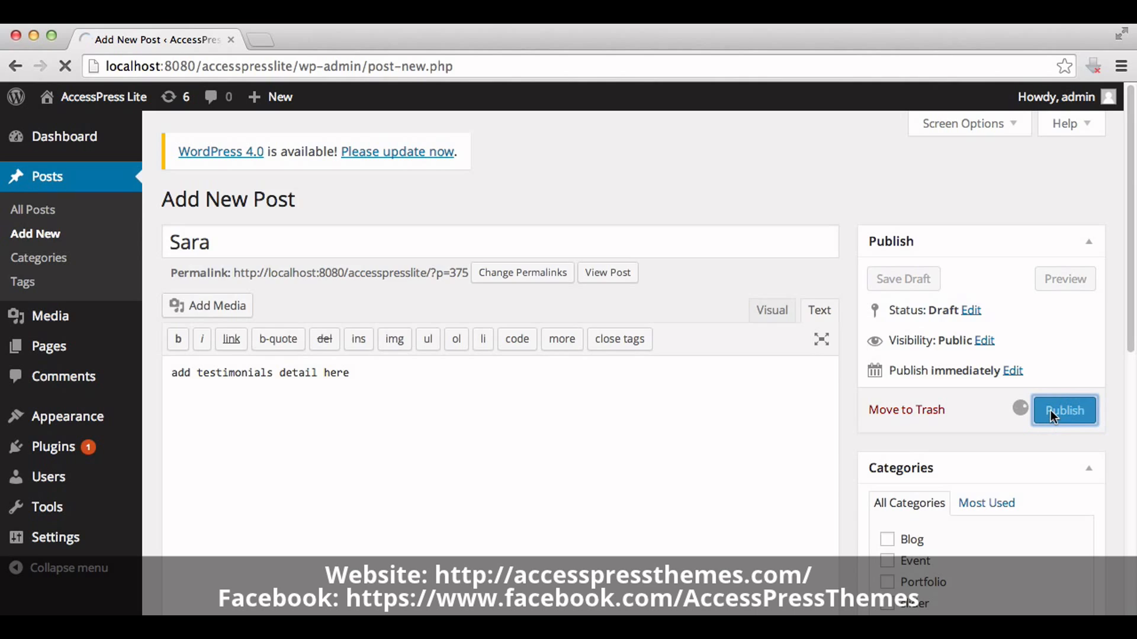
Step: Go from the published Sara post to Appearance > Theme Options for AccessPress Lite
{"action": "left_click", "coordinate": [1064, 410]}
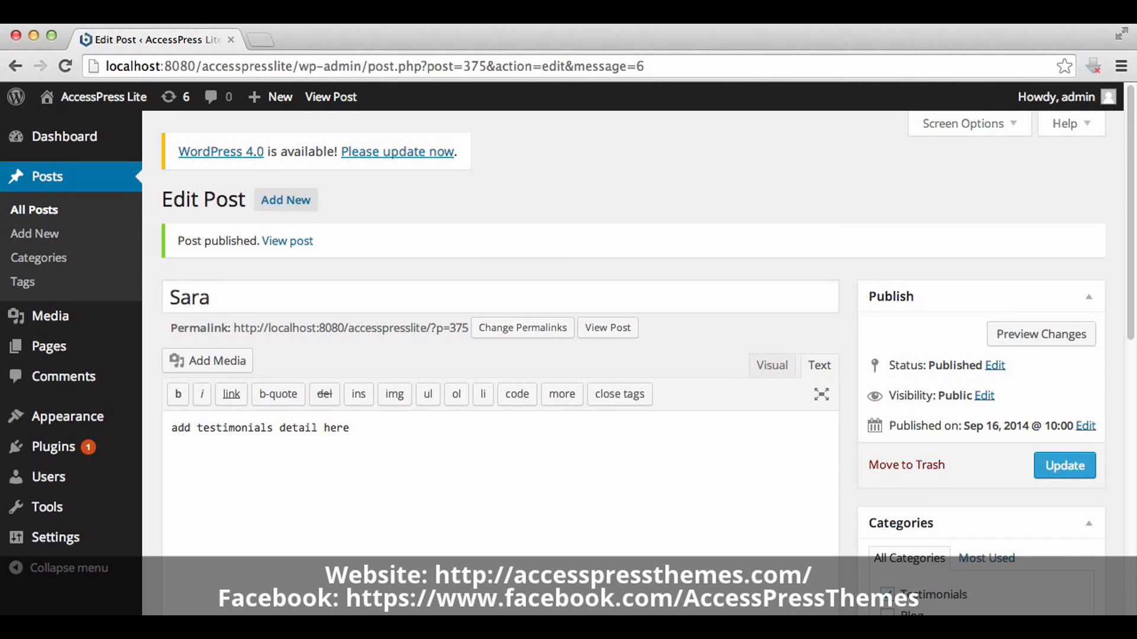
{"action": "mouse_move", "coordinate": [69, 417]}
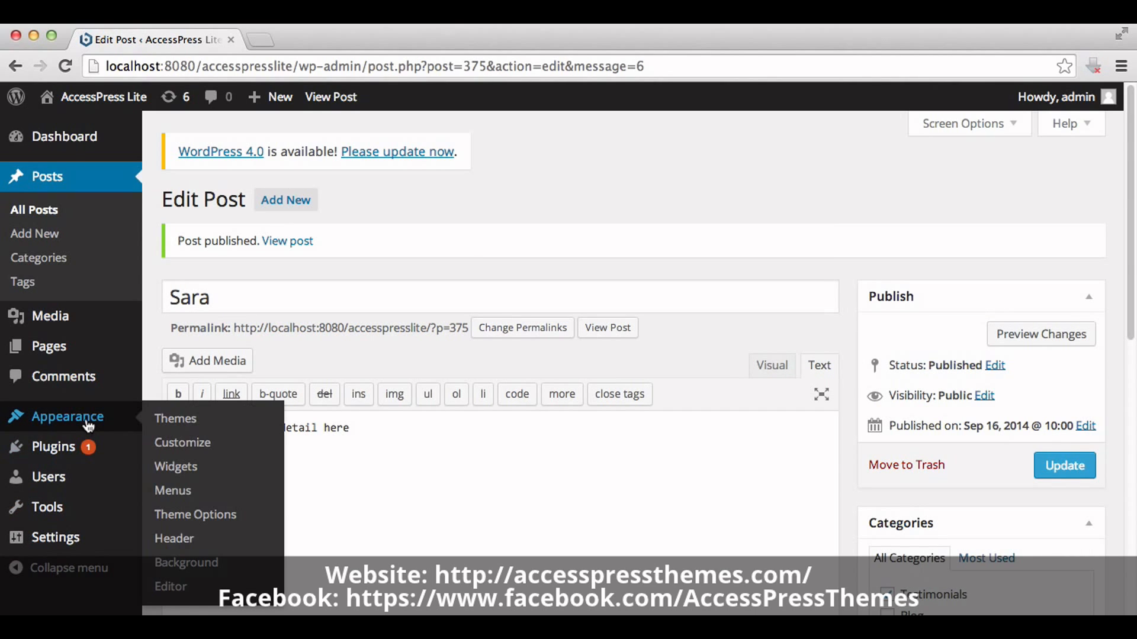
{"action": "left_click", "coordinate": [194, 513]}
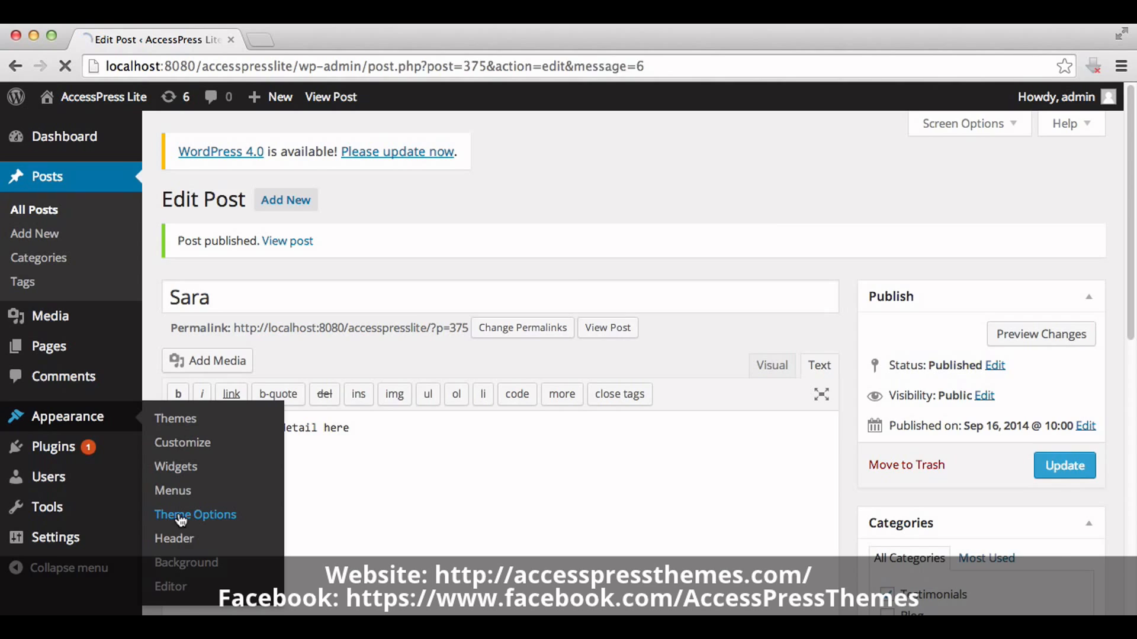
{"action": "left_click", "coordinate": [194, 514]}
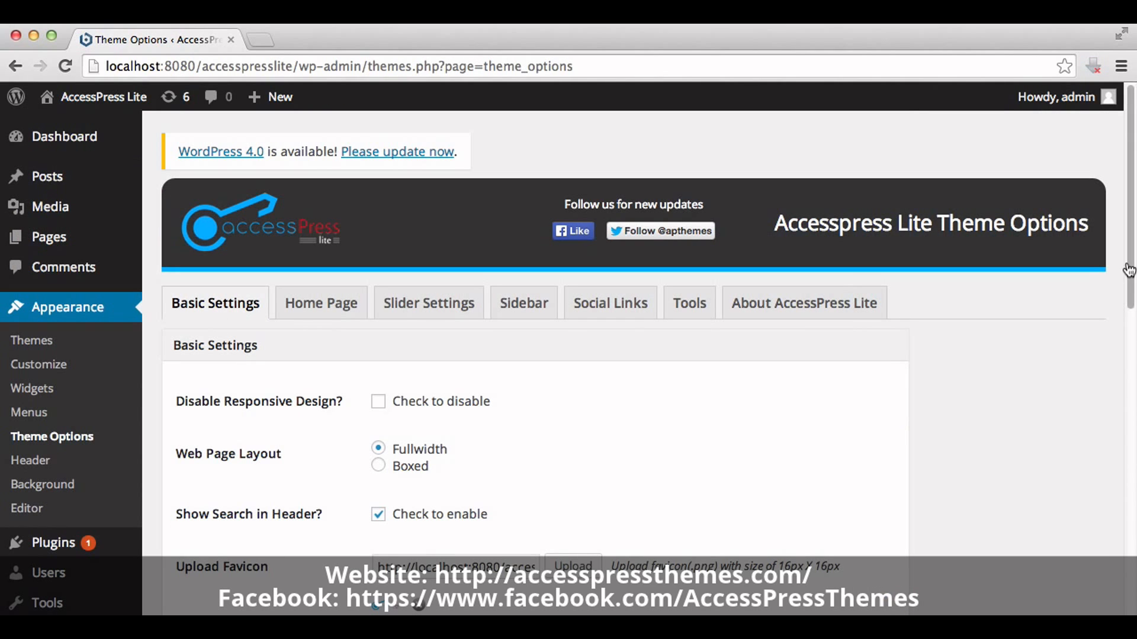
Step: In Basic Settings choose Testimonials as the testimonials display category and save the options
{"action": "scroll", "scroll_direction": "down", "scroll_amount": 3}
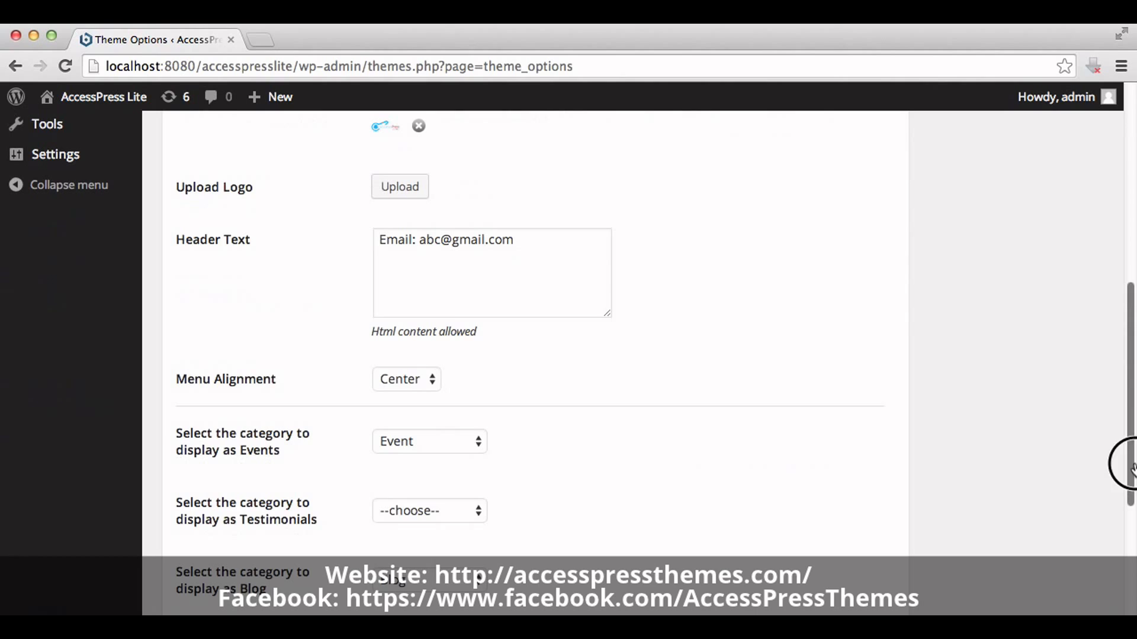
{"action": "scroll", "scroll_direction": "down", "scroll_amount": 3}
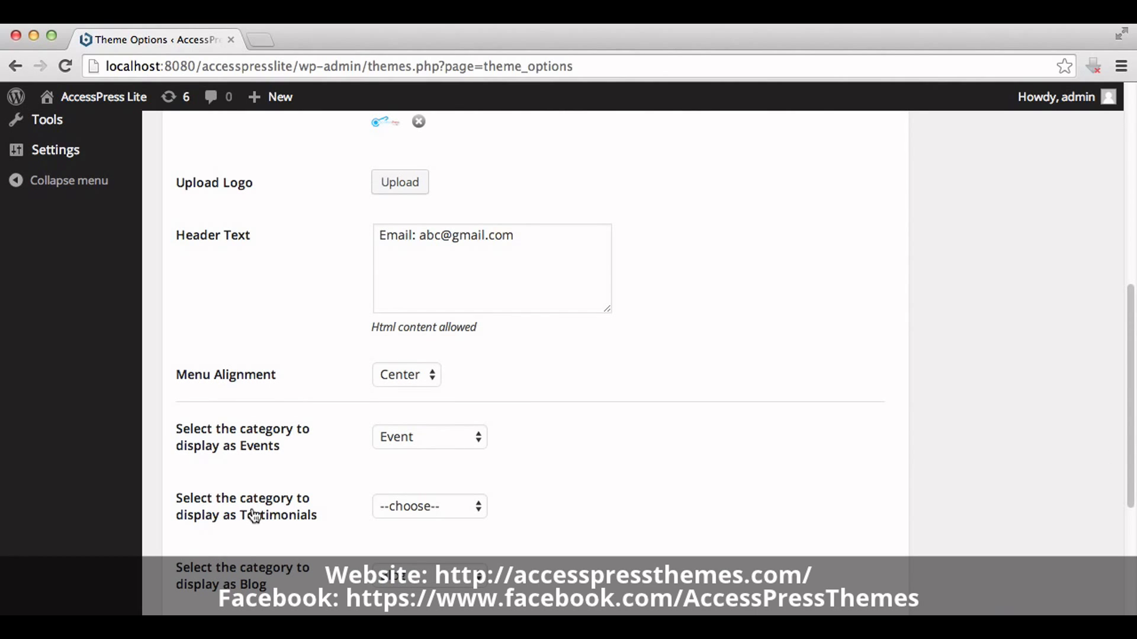
{"action": "mouse_move", "coordinate": [305, 537]}
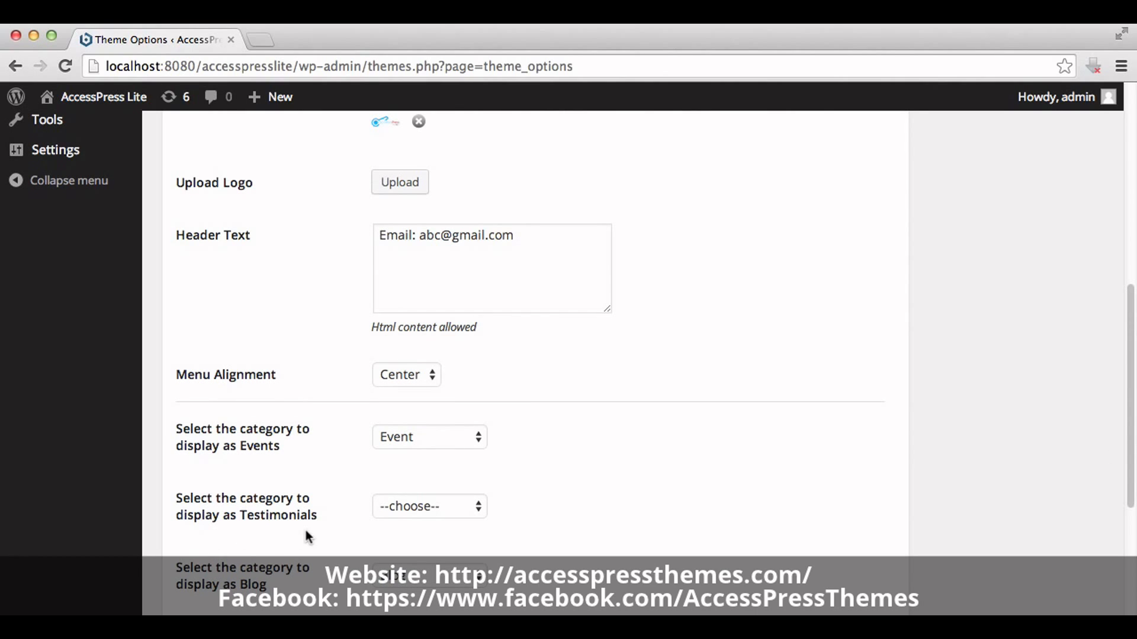
{"action": "left_click", "coordinate": [428, 507]}
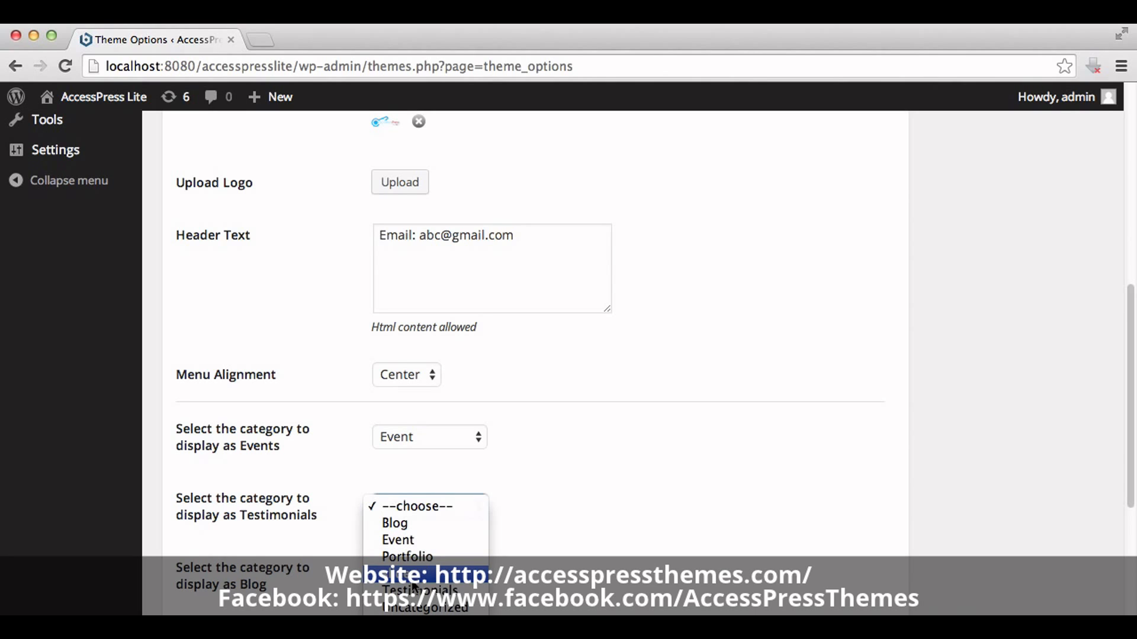
{"action": "left_click", "coordinate": [413, 591]}
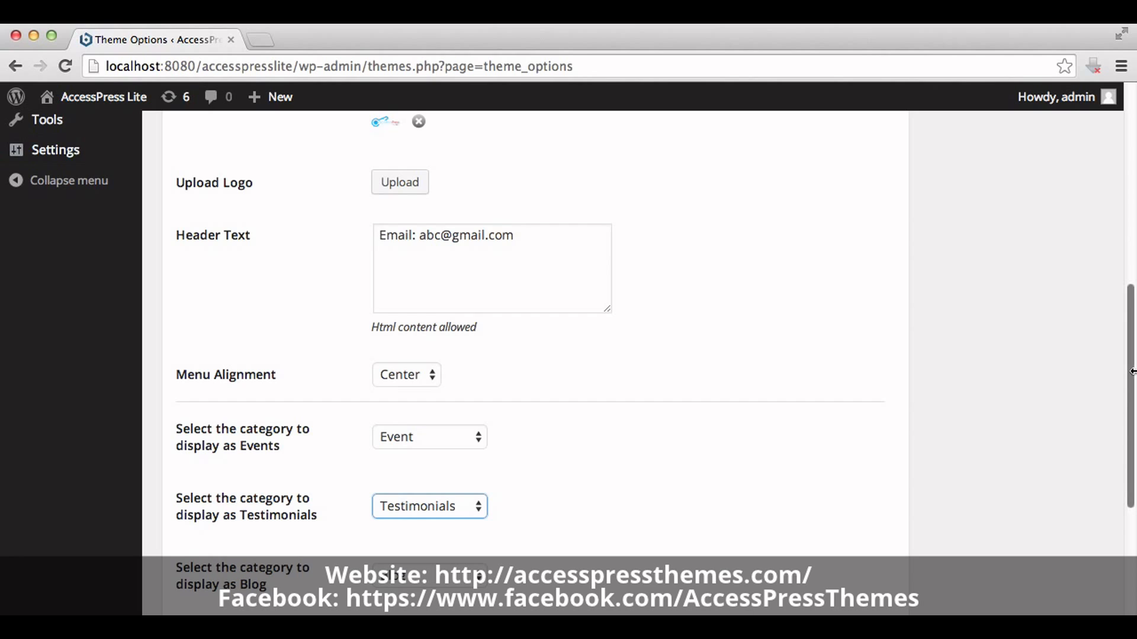
{"action": "scroll", "scroll_direction": "down", "scroll_amount": 3}
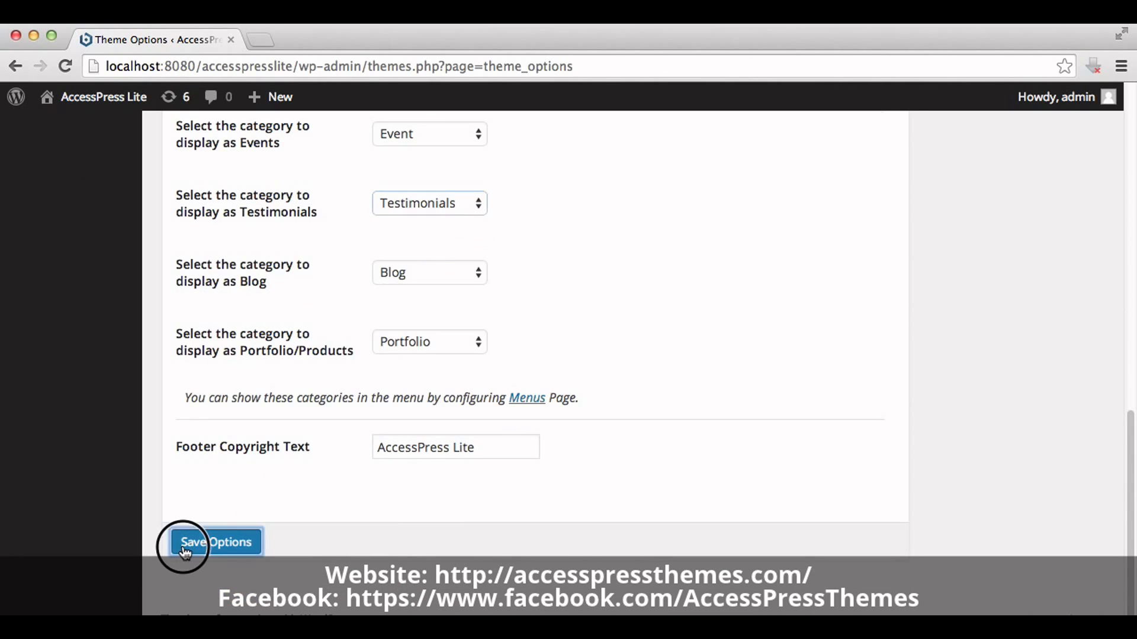
{"action": "left_click", "coordinate": [215, 543]}
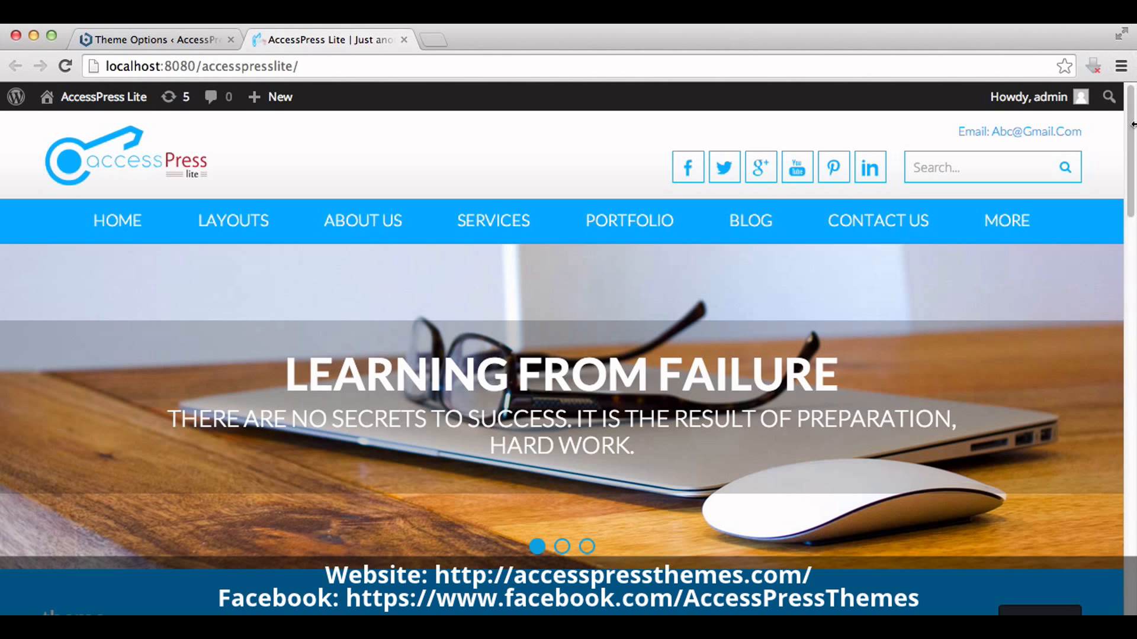
Step: Scroll the front page down to the footer Testimonials section showing the Sara entry
{"action": "scroll", "scroll_direction": "down", "scroll_amount": 3}
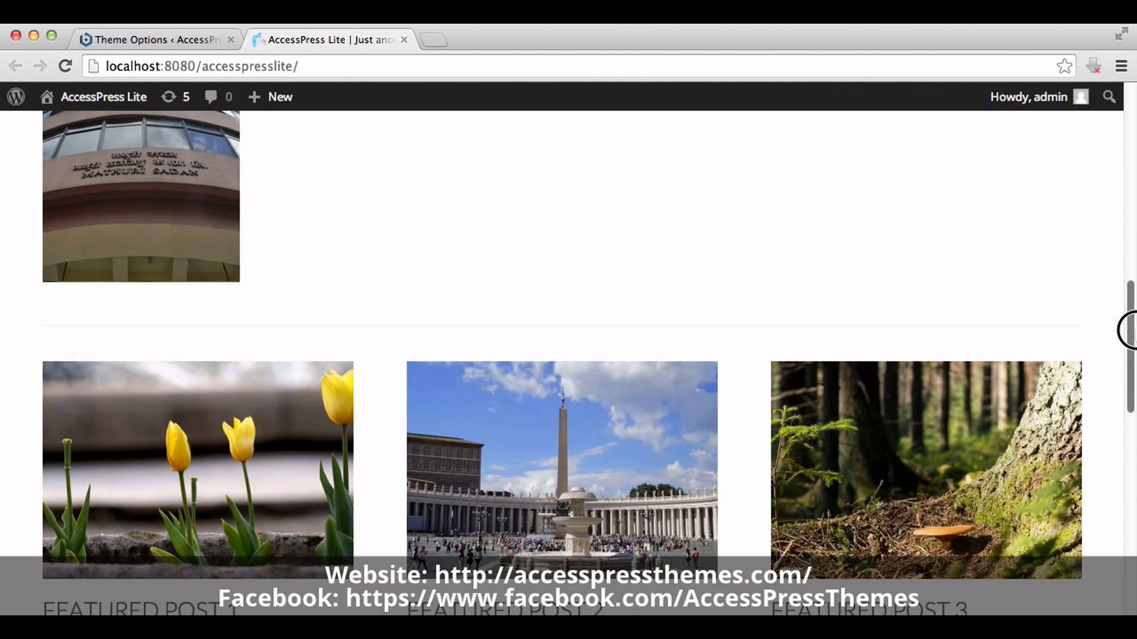
{"action": "scroll", "scroll_direction": "down", "scroll_amount": 3}
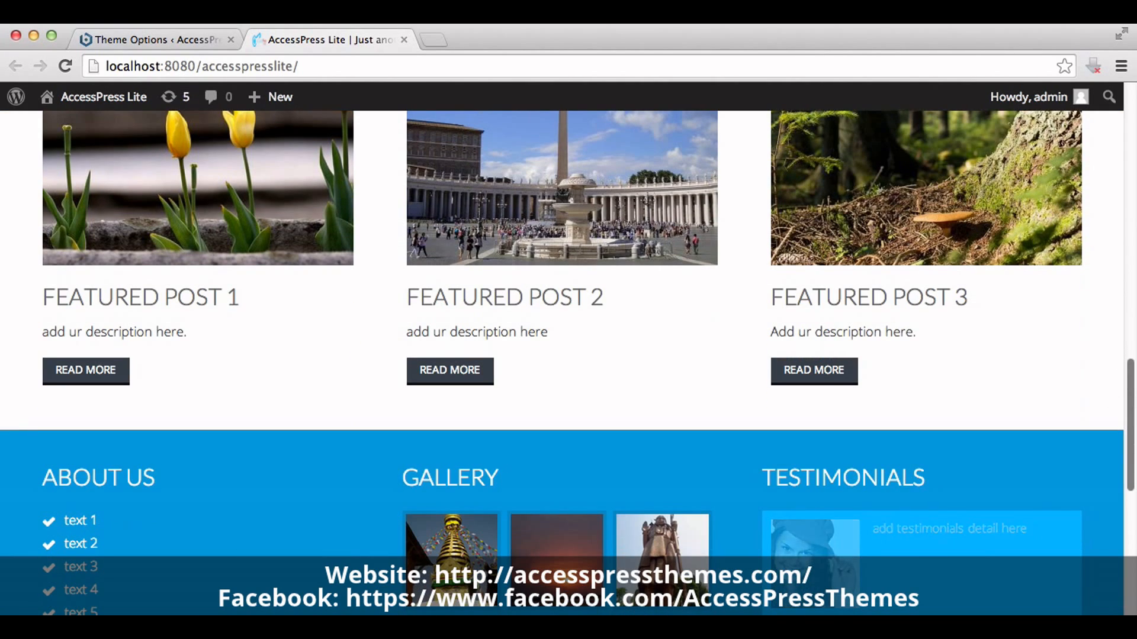